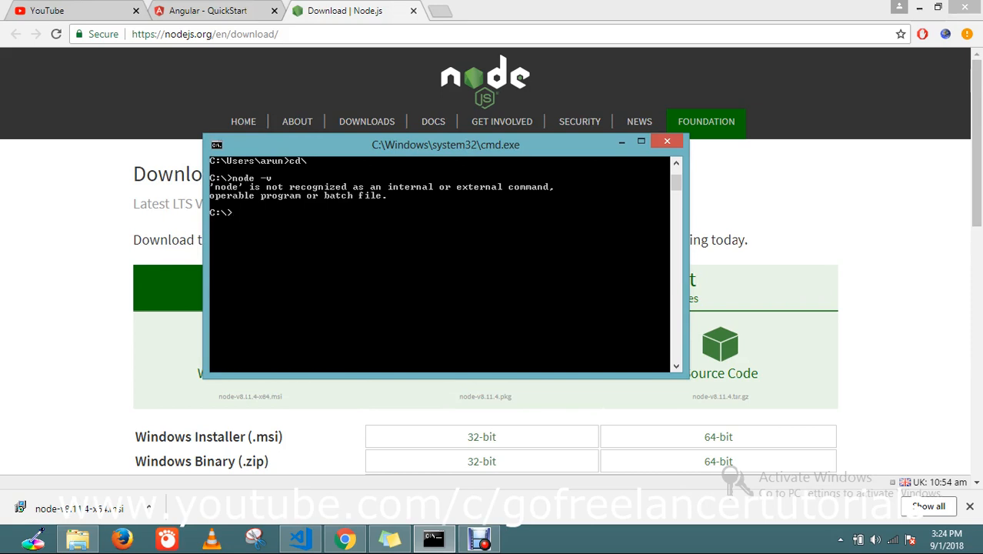
Step: Minimize the command window so the Node.js downloads page in Chrome is fully visible
{"action": "left_click", "coordinate": [668, 142]}
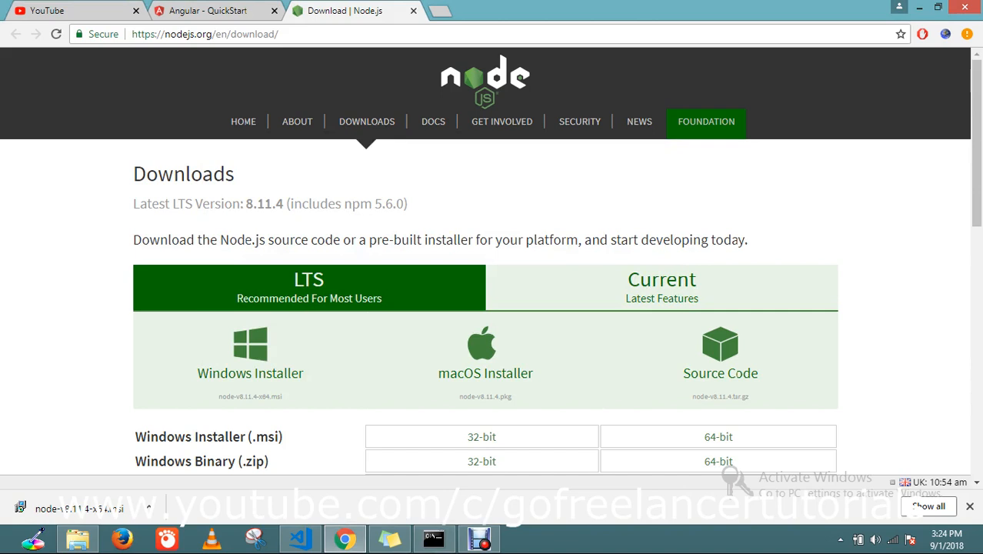
{"action": "mouse_move", "coordinate": [250, 354]}
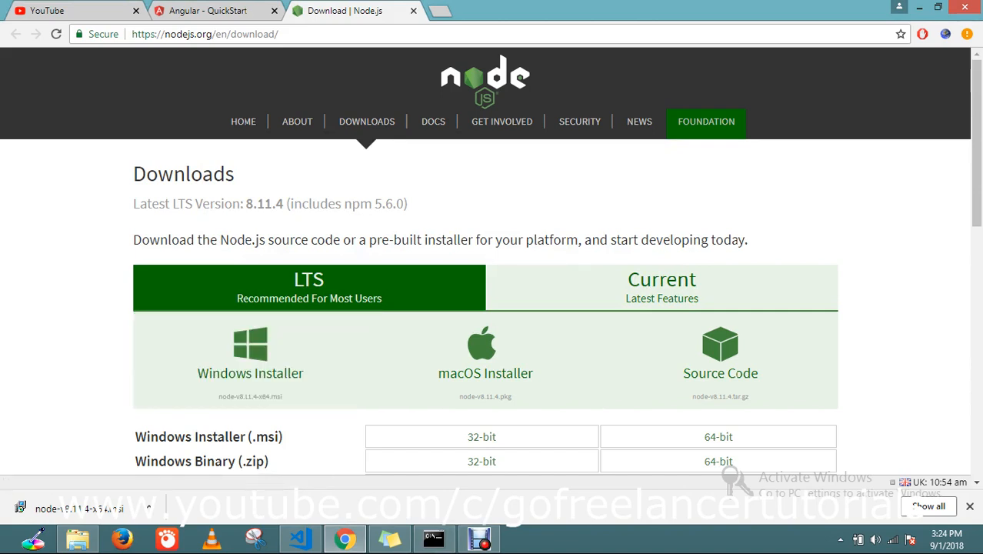
{"action": "mouse_move", "coordinate": [485, 360]}
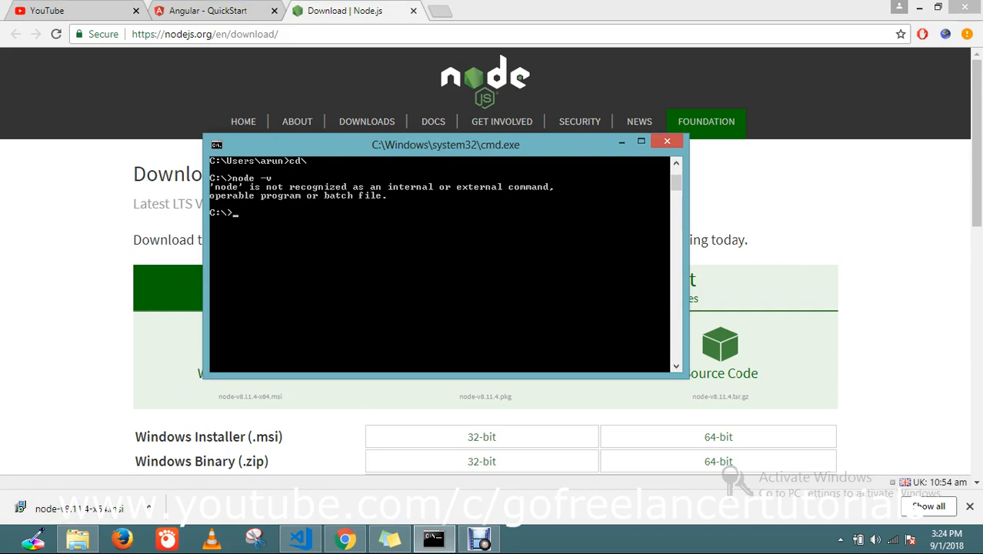
Step: Enter 'node -v' in Command Prompt before launching the node-v8.11.4 installer
{"action": "type", "text": "n"}
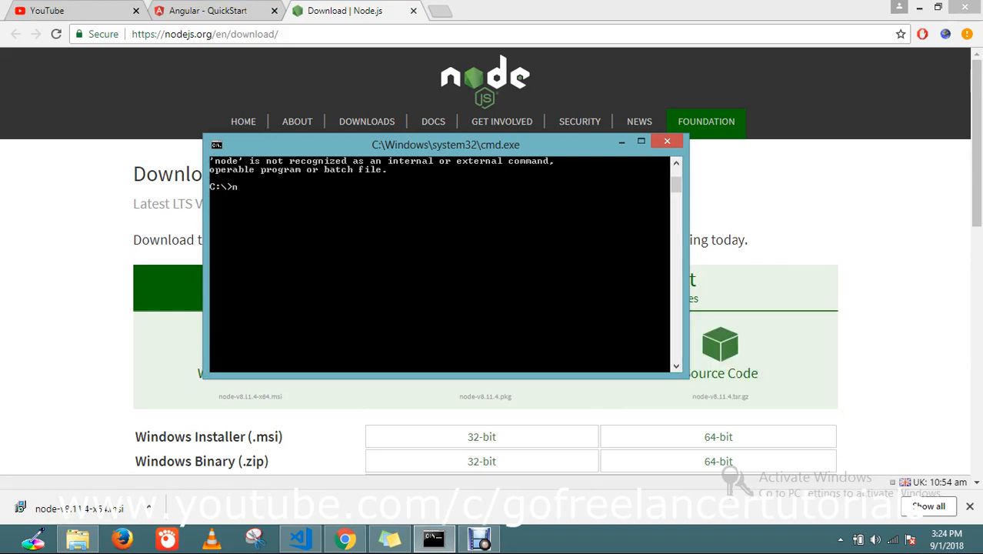
{"action": "type", "text": "node"}
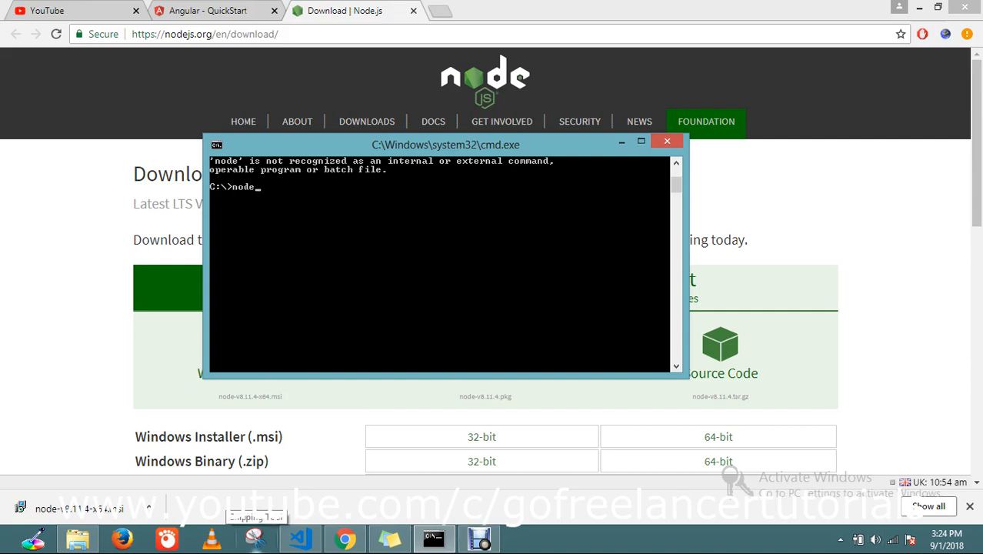
{"action": "type", "text": "-v"}
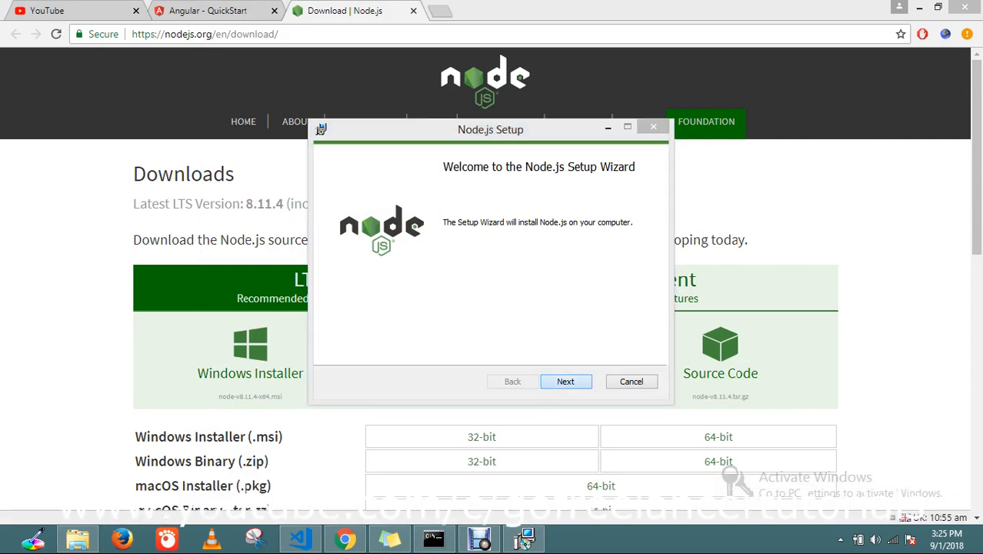
Step: Accept the license, keep the default folder and features, and install Node.js
{"action": "left_click", "coordinate": [566, 381]}
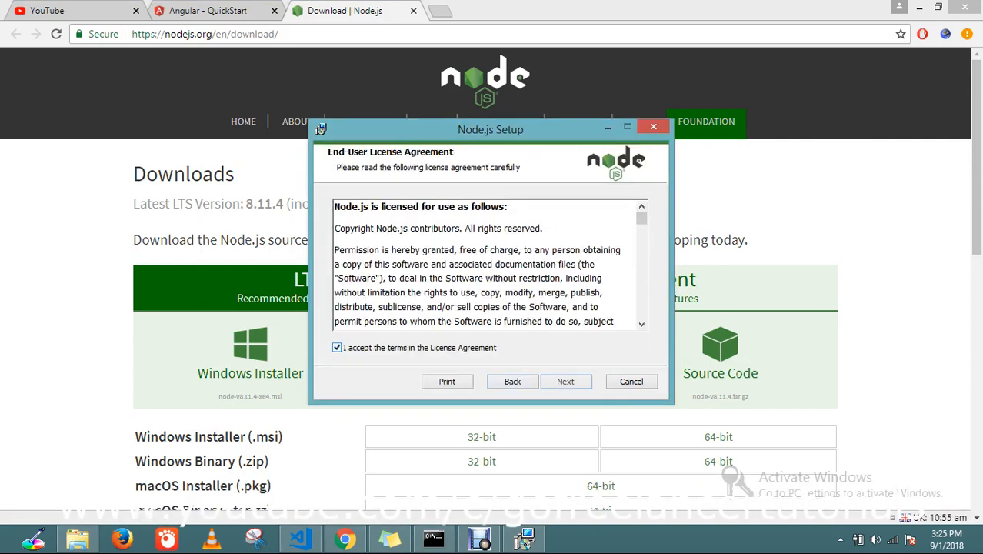
{"action": "left_click", "coordinate": [567, 382]}
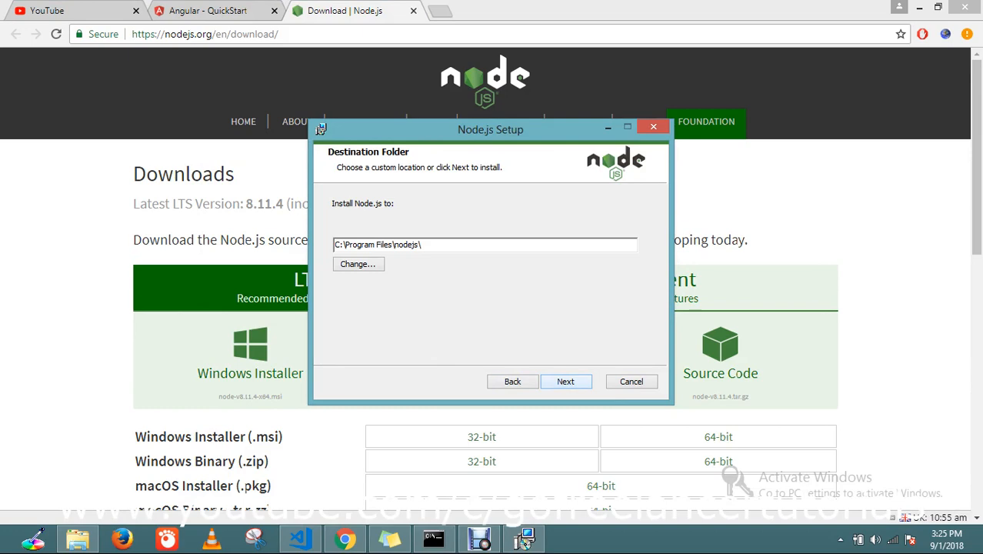
{"action": "left_click", "coordinate": [566, 381]}
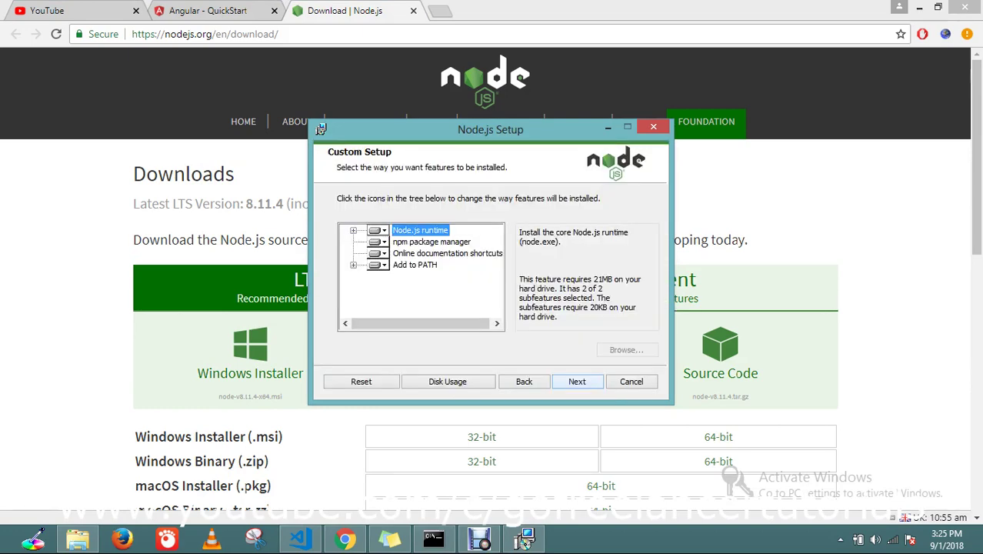
{"action": "left_click", "coordinate": [577, 382]}
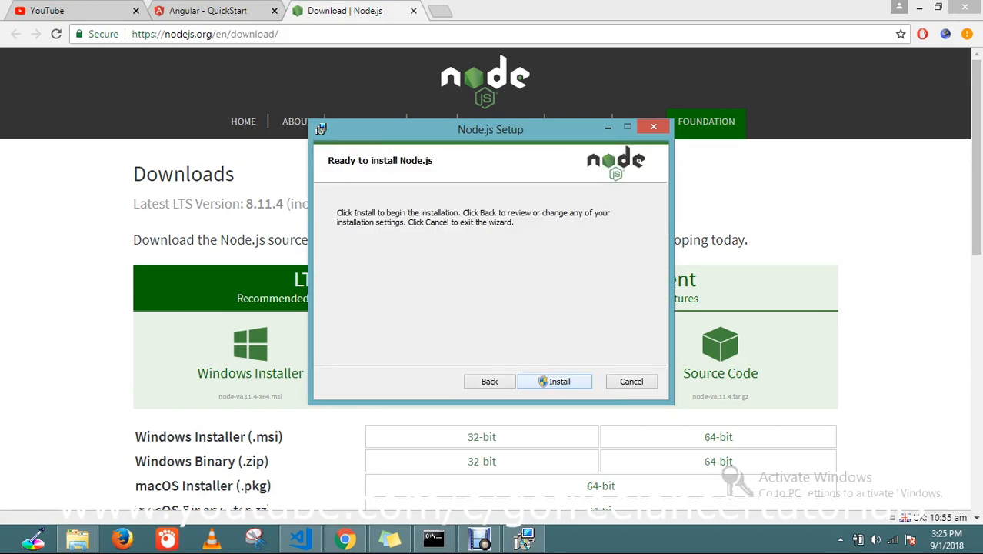
{"action": "left_click", "coordinate": [554, 382]}
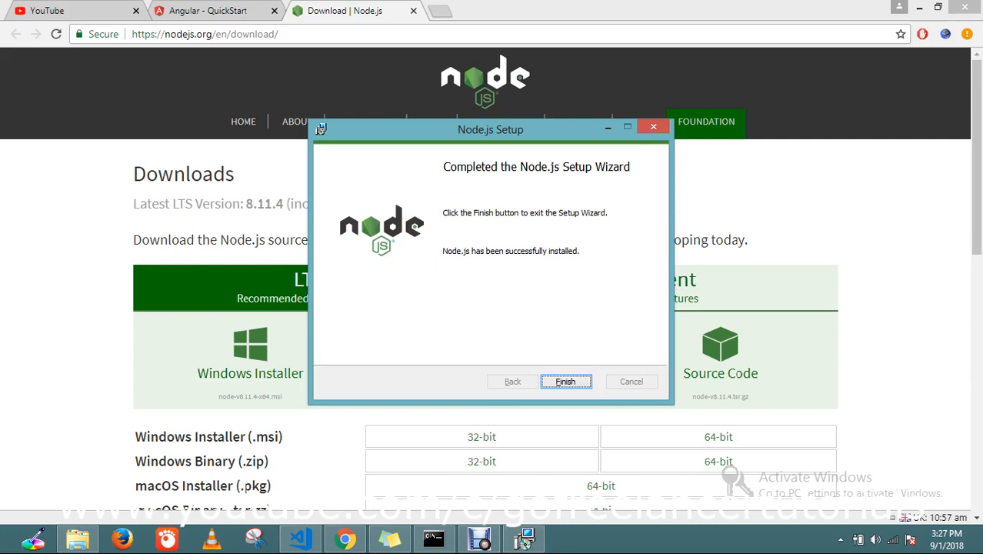
Step: Finish the Node.js Setup wizard and launch a fresh cmd.exe window from the taskbar
{"action": "left_click", "coordinate": [567, 382]}
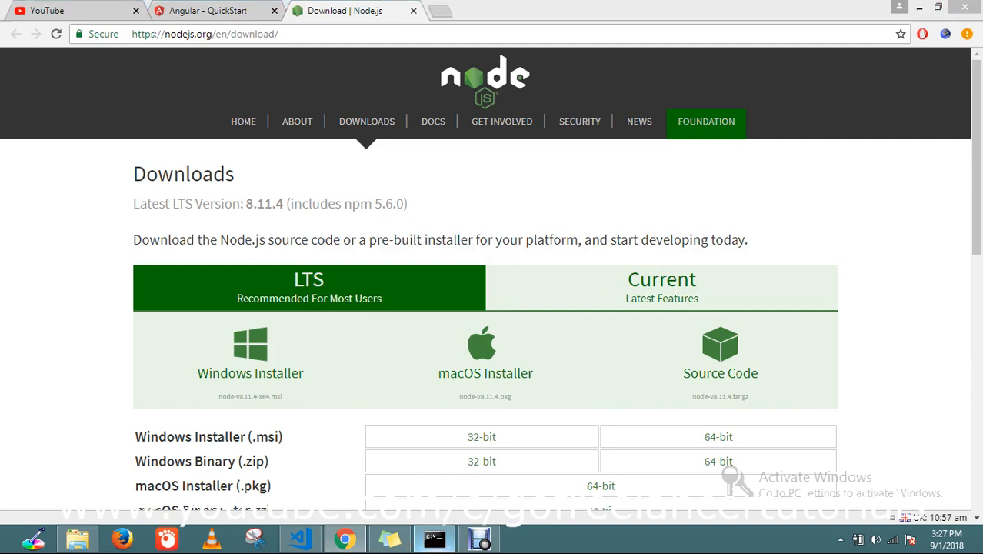
{"action": "left_click", "coordinate": [434, 539]}
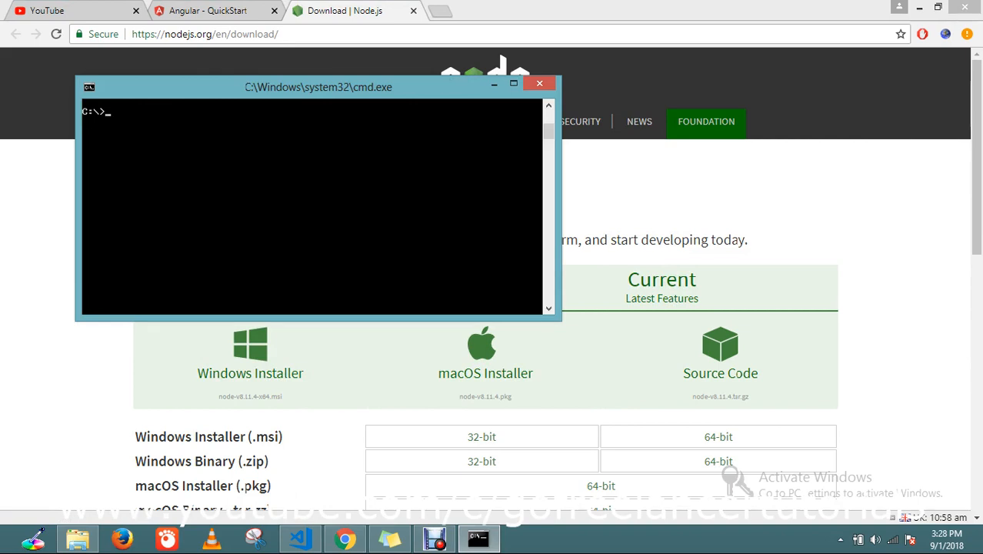
Step: Run 'node -v' to get v8.11.4, then enter 'npm -v' to check the npm version
{"action": "type", "text": "node"}
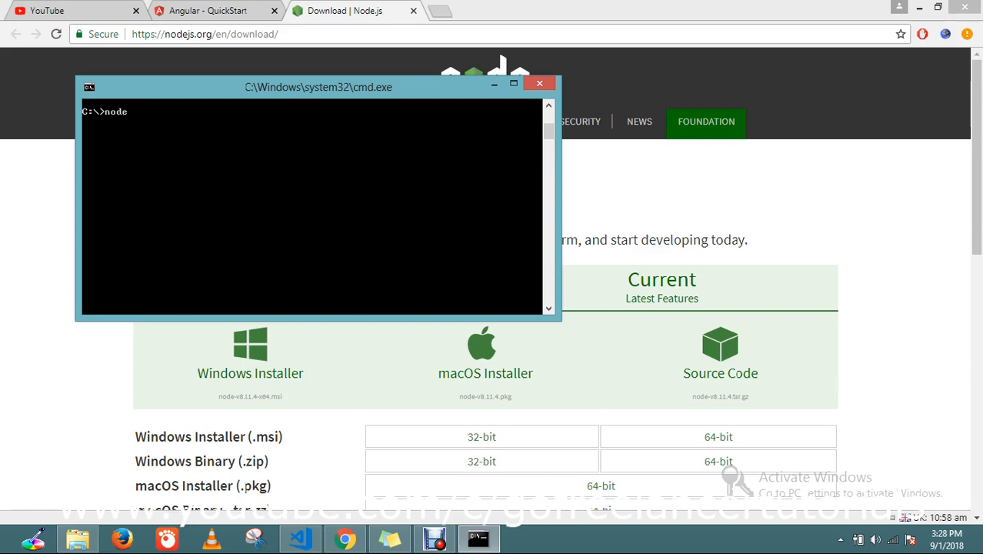
{"action": "type", "text": "-v"}
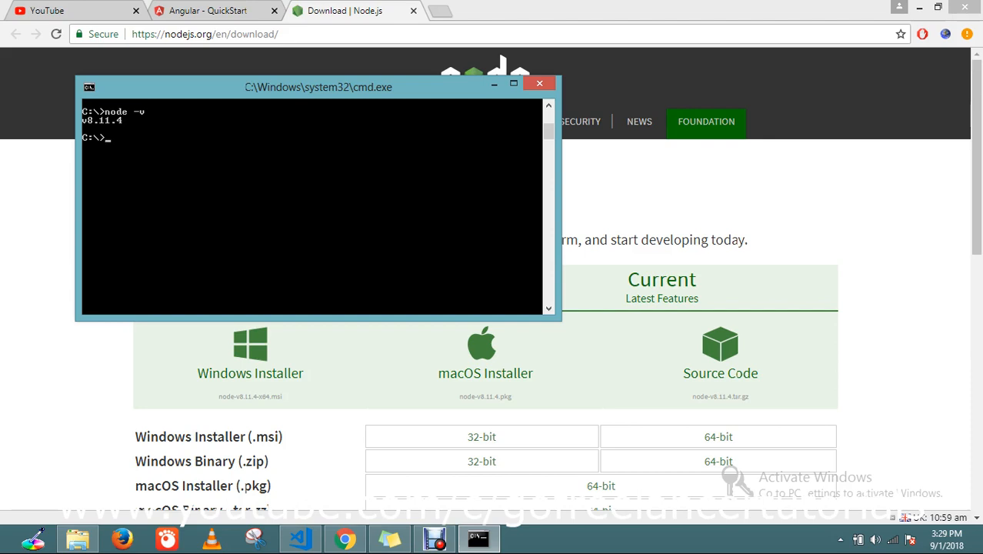
{"action": "type", "text": "n"}
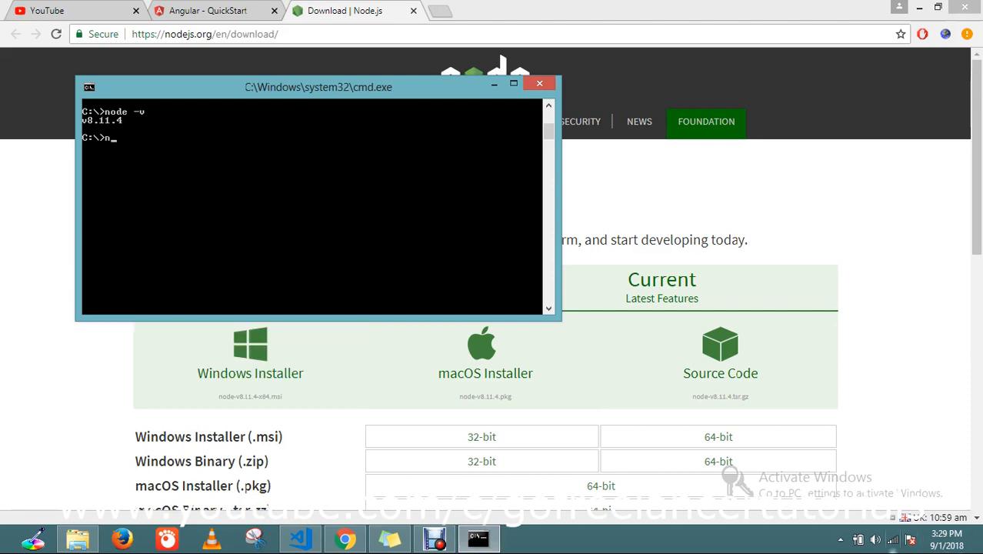
{"action": "type", "text": "pm"}
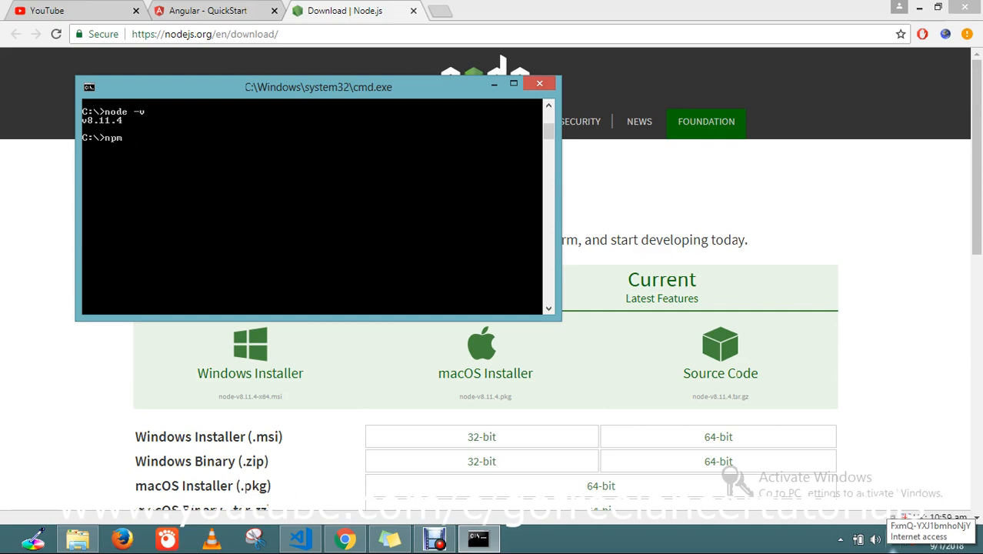
{"action": "type", "text": "-v"}
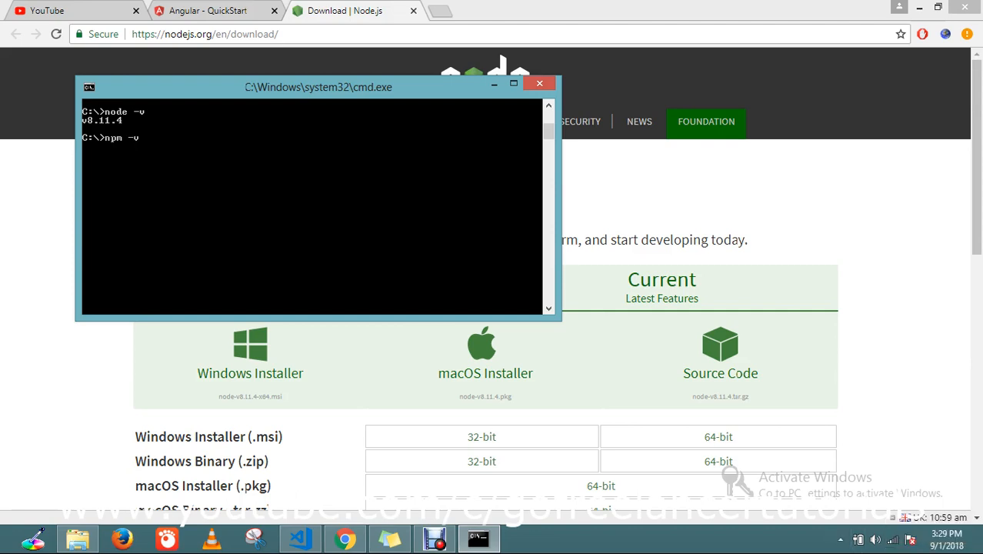